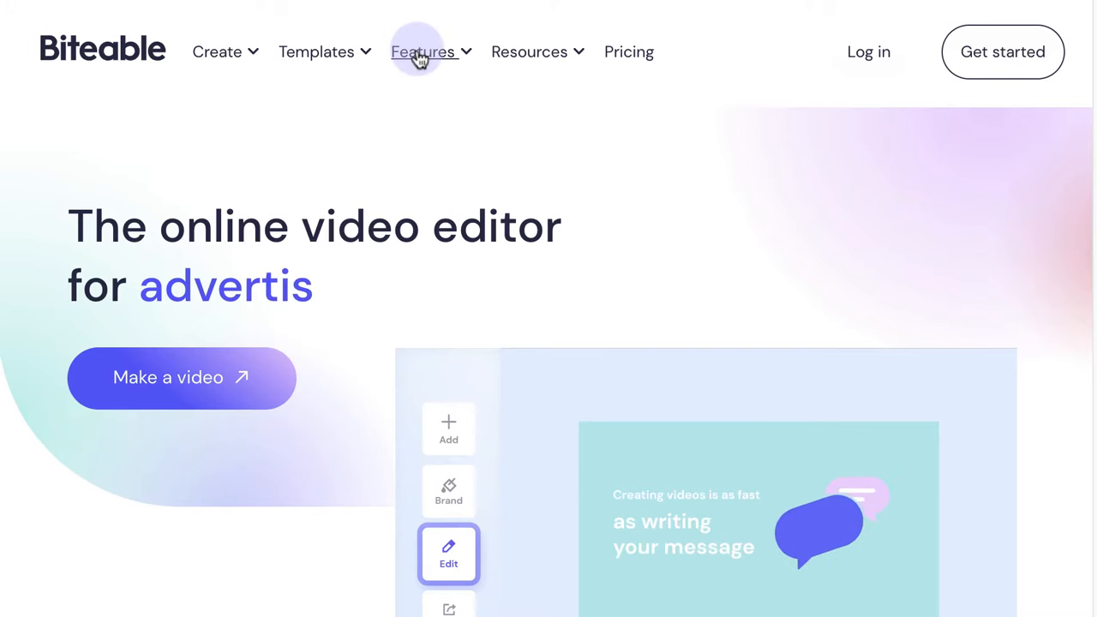
- Open the audio extractor from Features and upload the 26-second video clip
{"action": "left_click", "coordinate": [422, 51]}
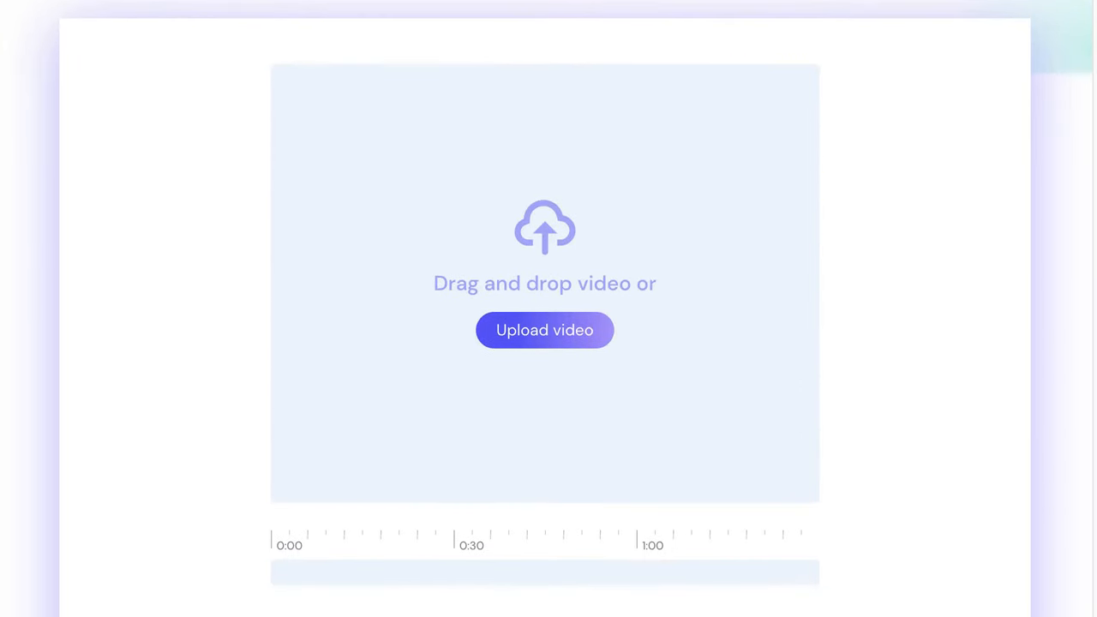
{"action": "left_click", "coordinate": [545, 330]}
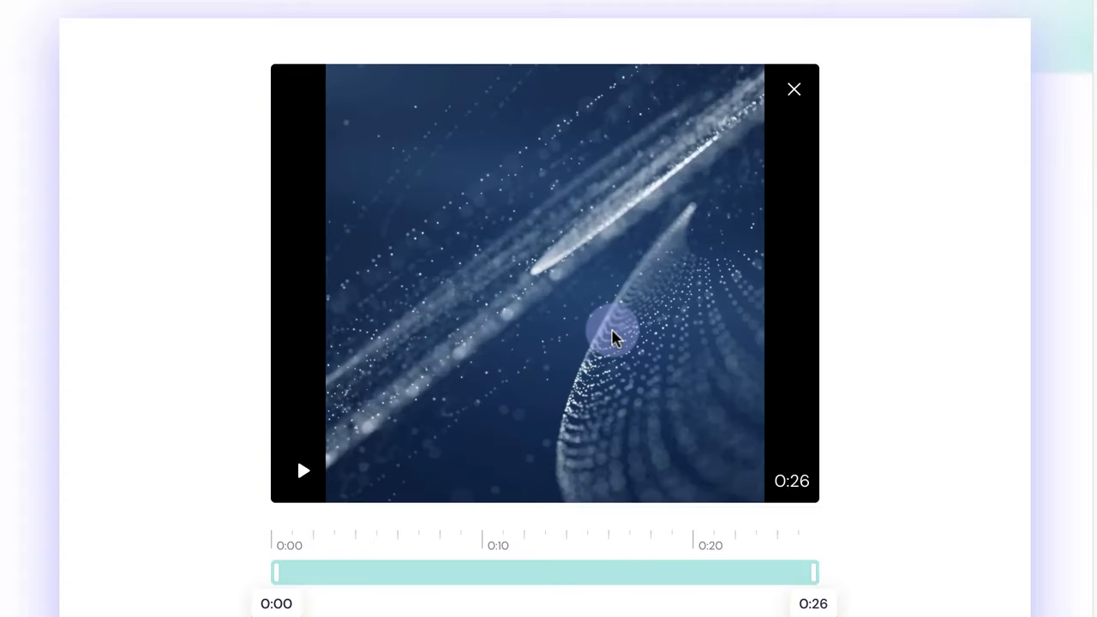
{"action": "scroll", "scroll_direction": "down", "scroll_amount": 3}
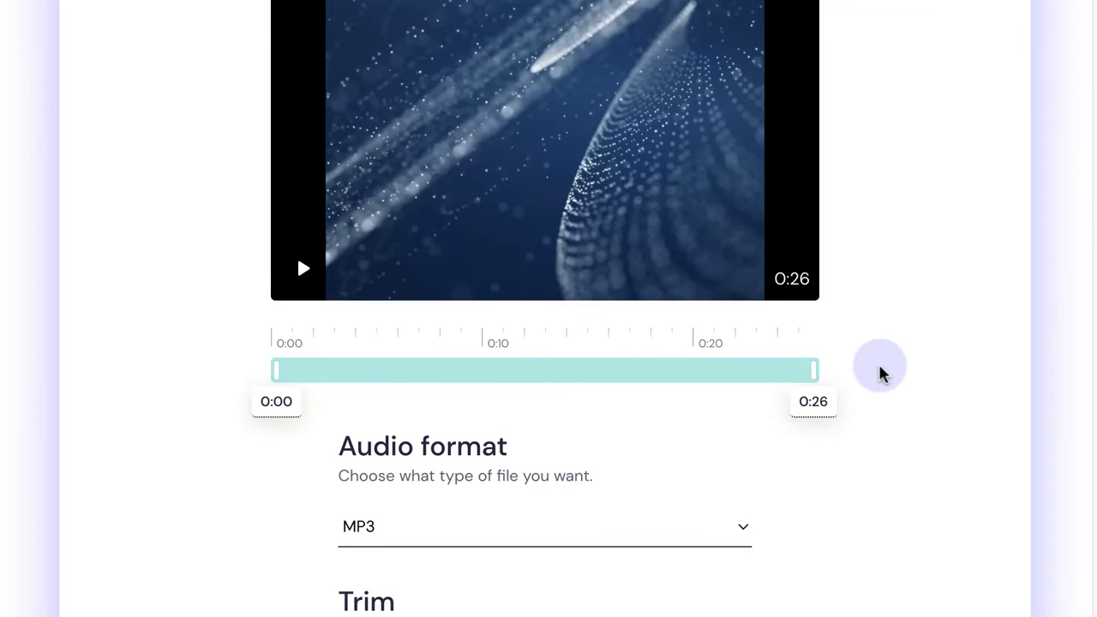
- Trim the clip to 0:02–0:24, keep MP3 format, and start extracting the audio
{"action": "left_click_drag", "start_coordinate": [276, 371], "coordinate": [316, 370]}
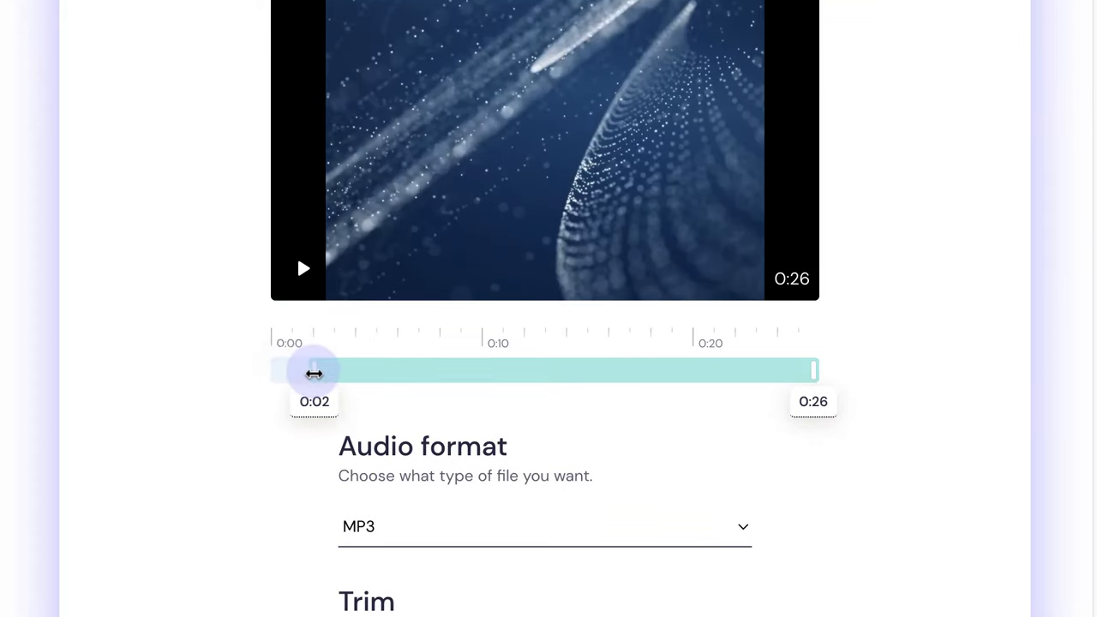
{"action": "left_click_drag", "start_coordinate": [813, 370], "coordinate": [762, 367]}
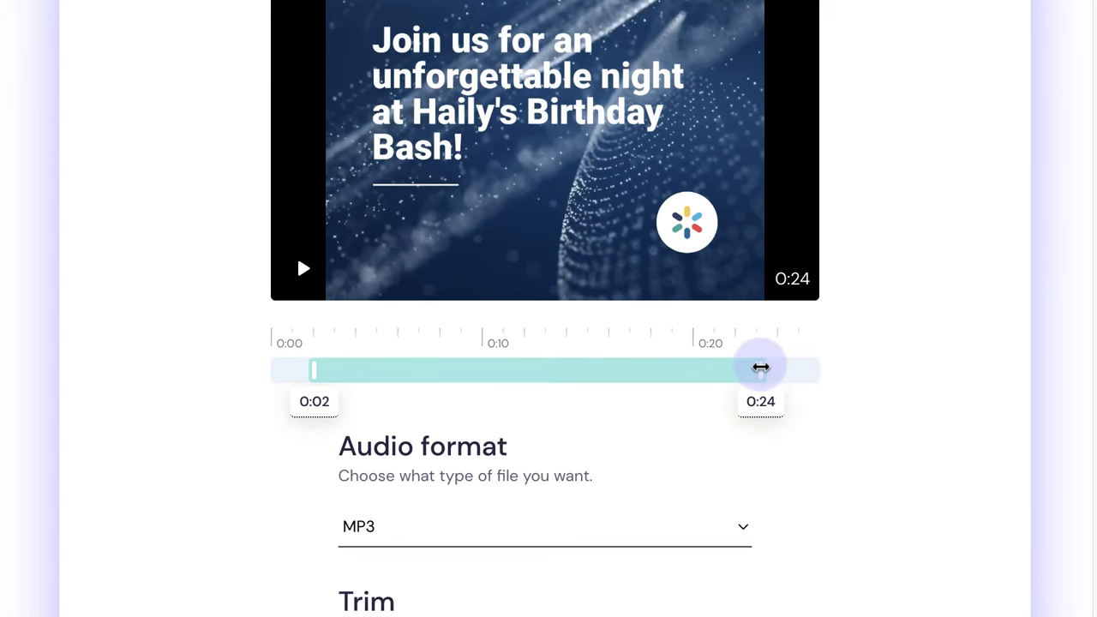
{"action": "scroll", "scroll_direction": "down", "scroll_amount": 3}
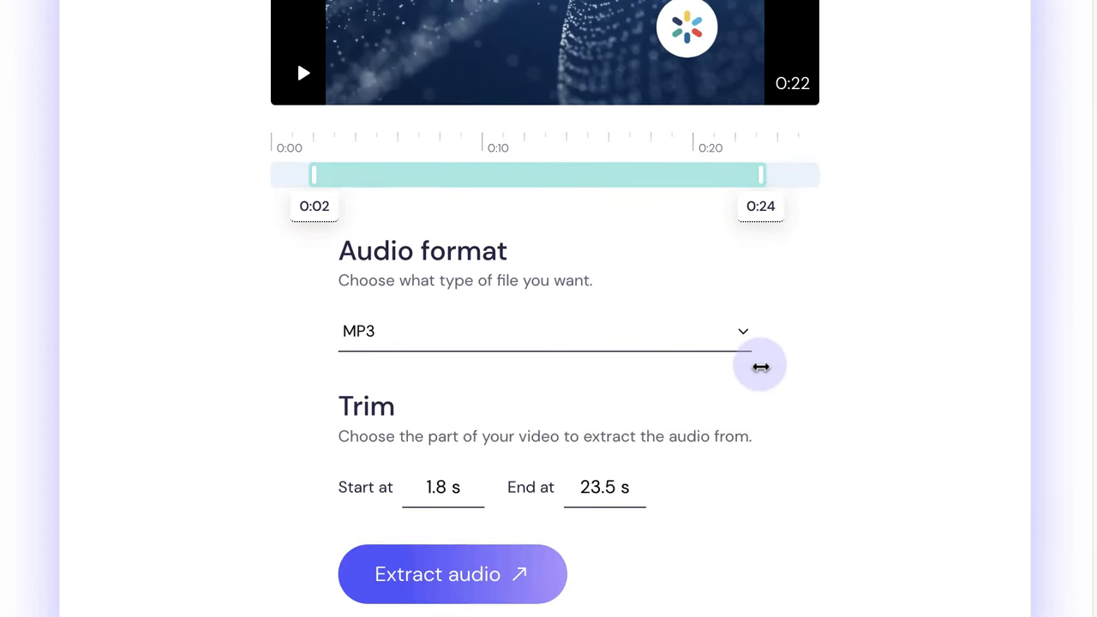
{"action": "scroll", "scroll_direction": "down", "scroll_amount": 3}
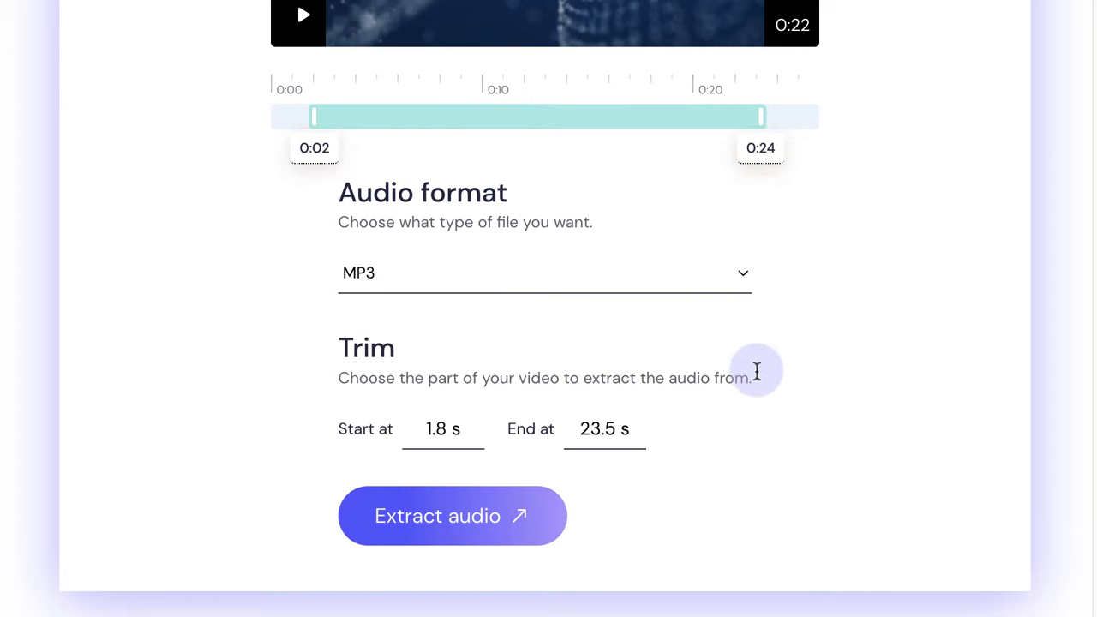
{"action": "left_click", "coordinate": [453, 515]}
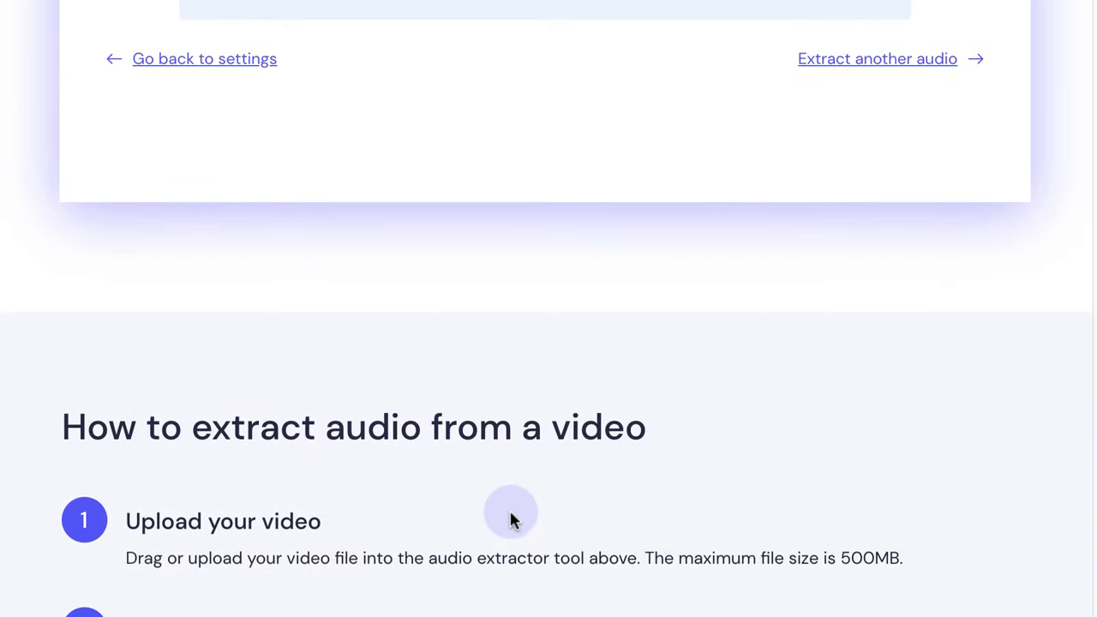